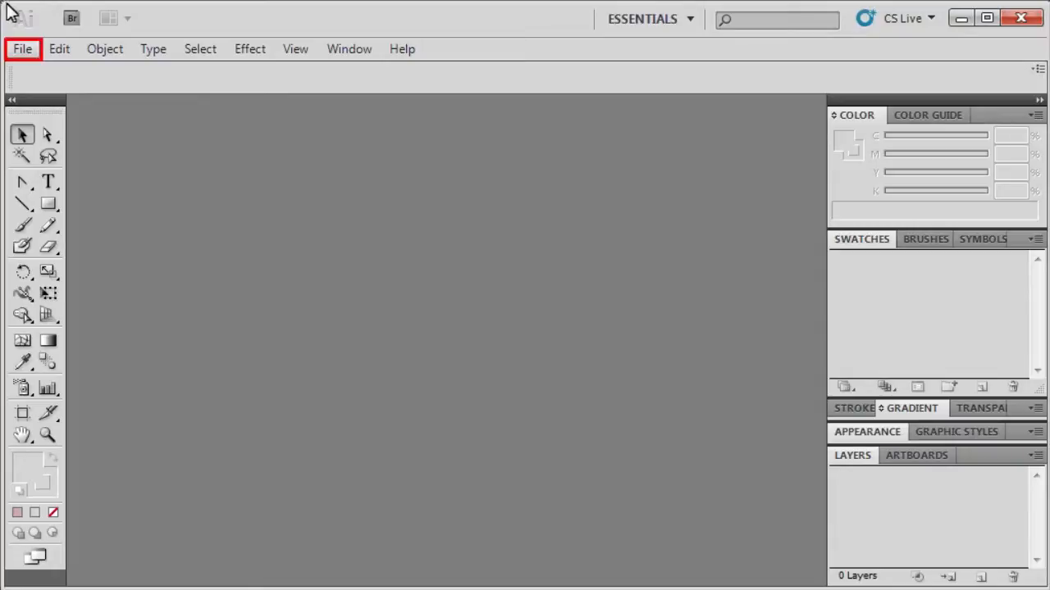
Start a new document named 'Cartoon'.
{"action": "left_click", "coordinate": [23, 50]}
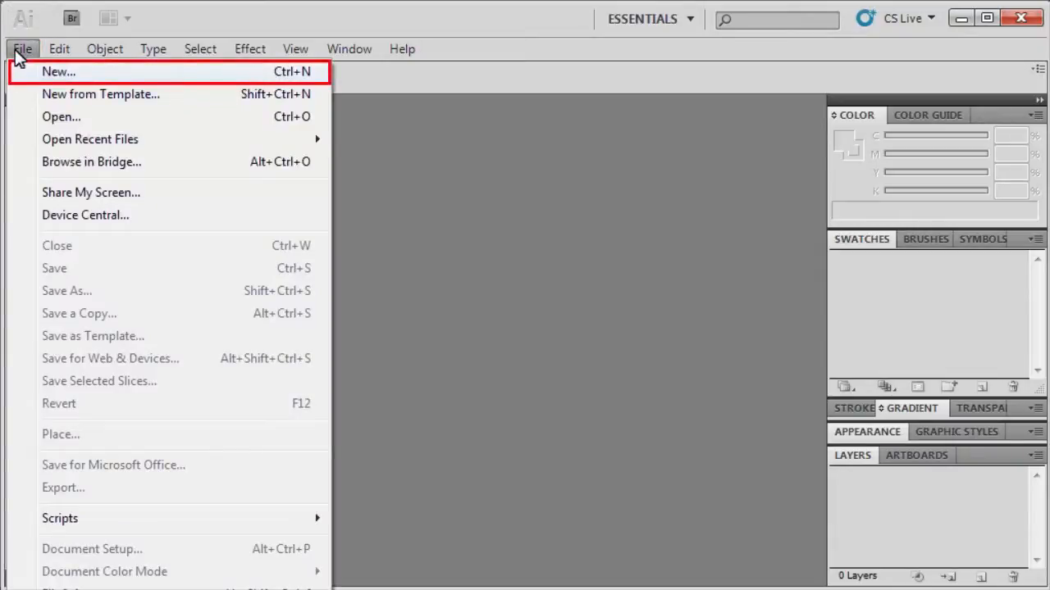
{"action": "left_click", "coordinate": [57, 72]}
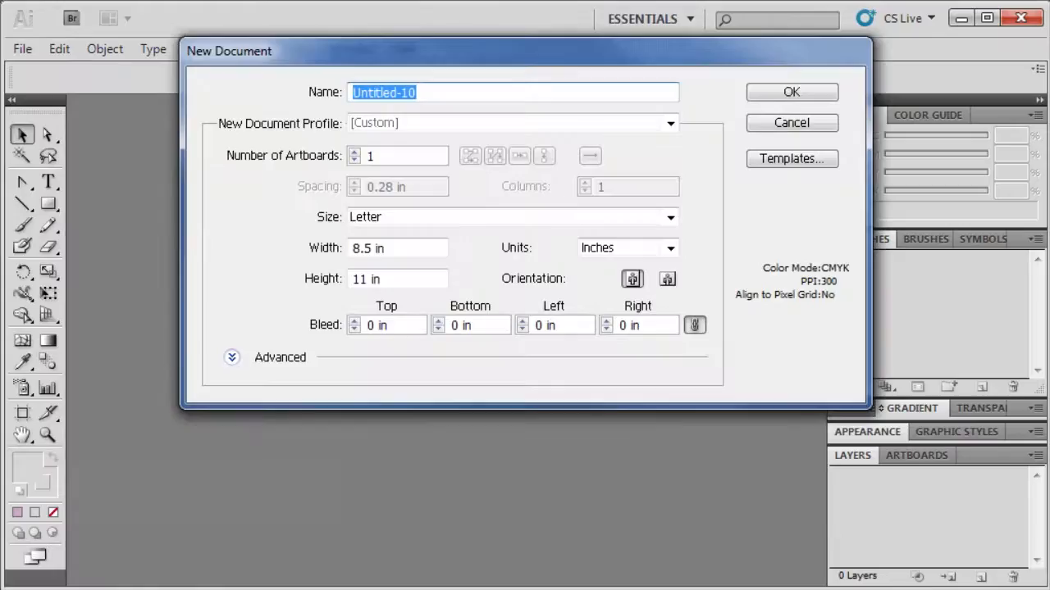
{"action": "type", "text": "Cart"}
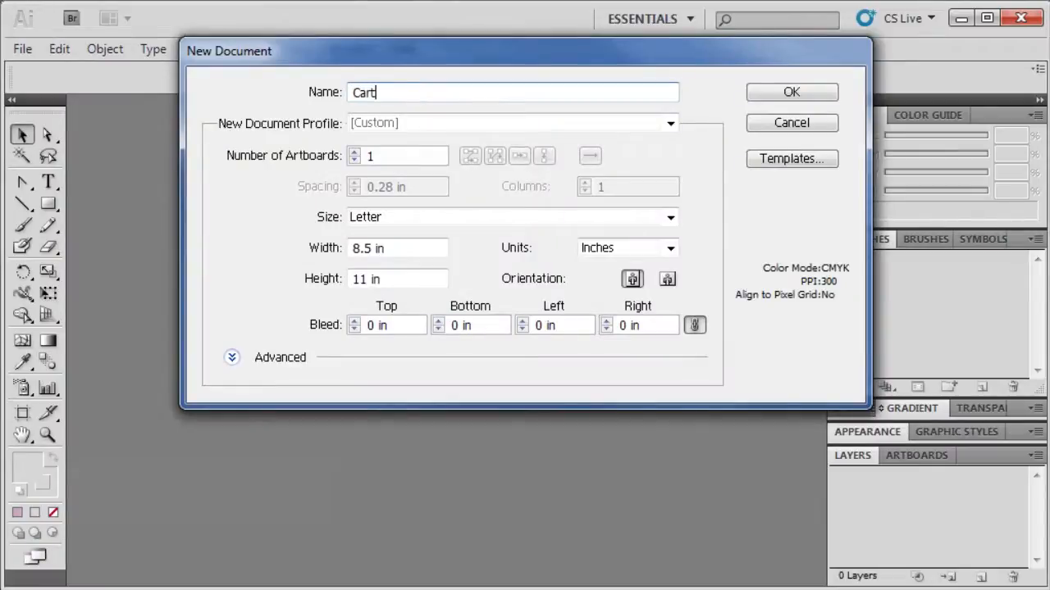
{"action": "type", "text": "oon"}
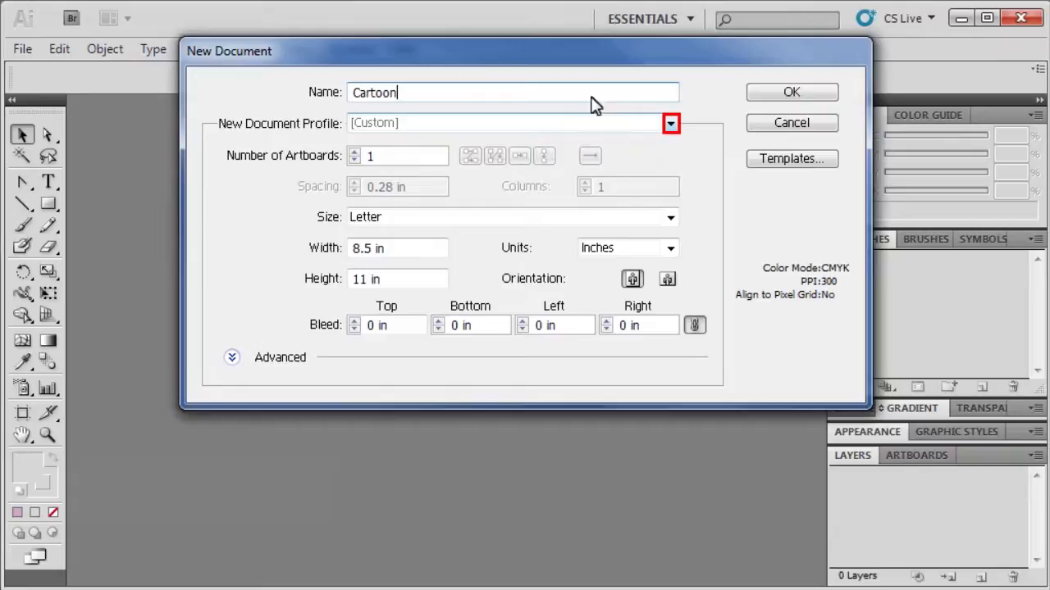
Set the Web profile, 640 x 480 size and portrait orientation, then create the document.
{"action": "left_click", "coordinate": [671, 123]}
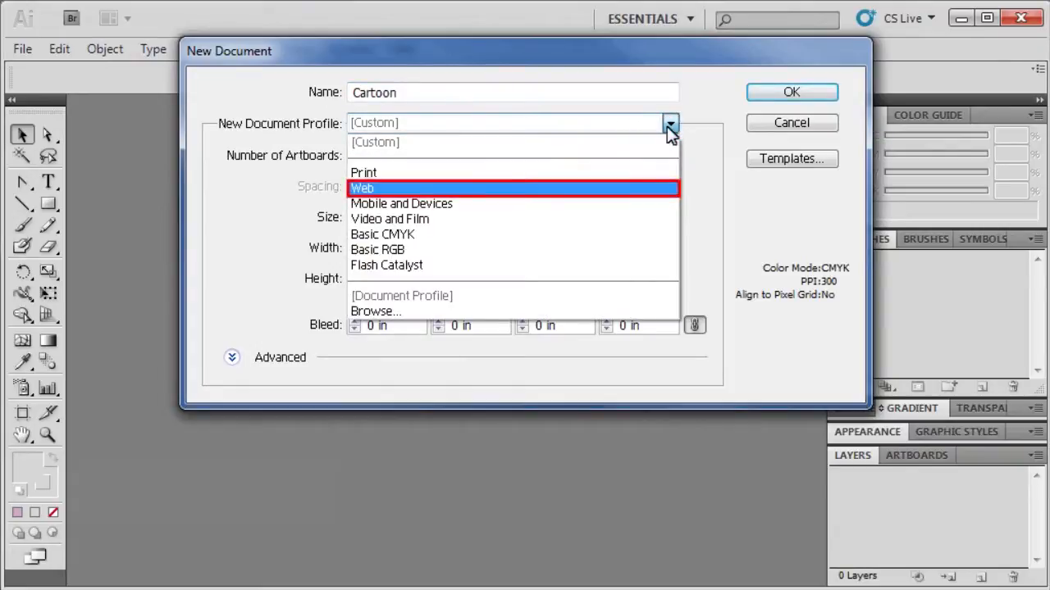
{"action": "left_click", "coordinate": [361, 187]}
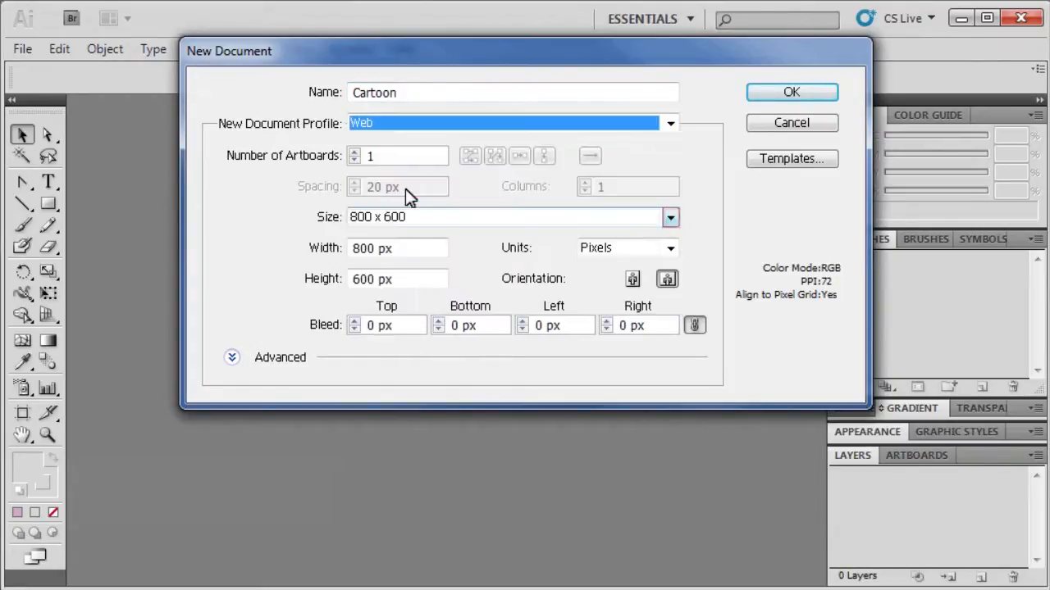
{"action": "left_click", "coordinate": [669, 216]}
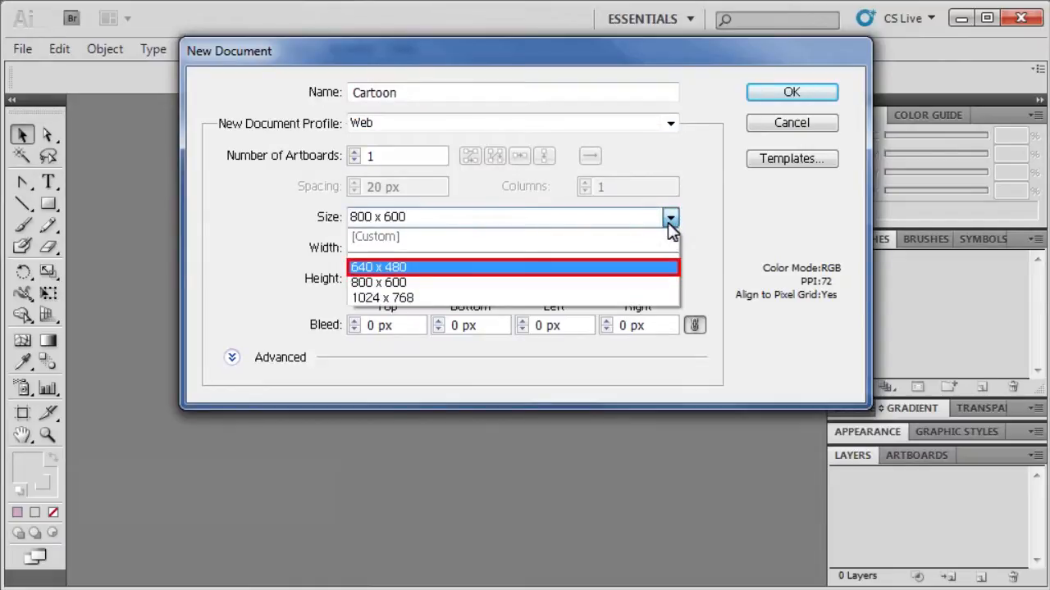
{"action": "left_click", "coordinate": [378, 265]}
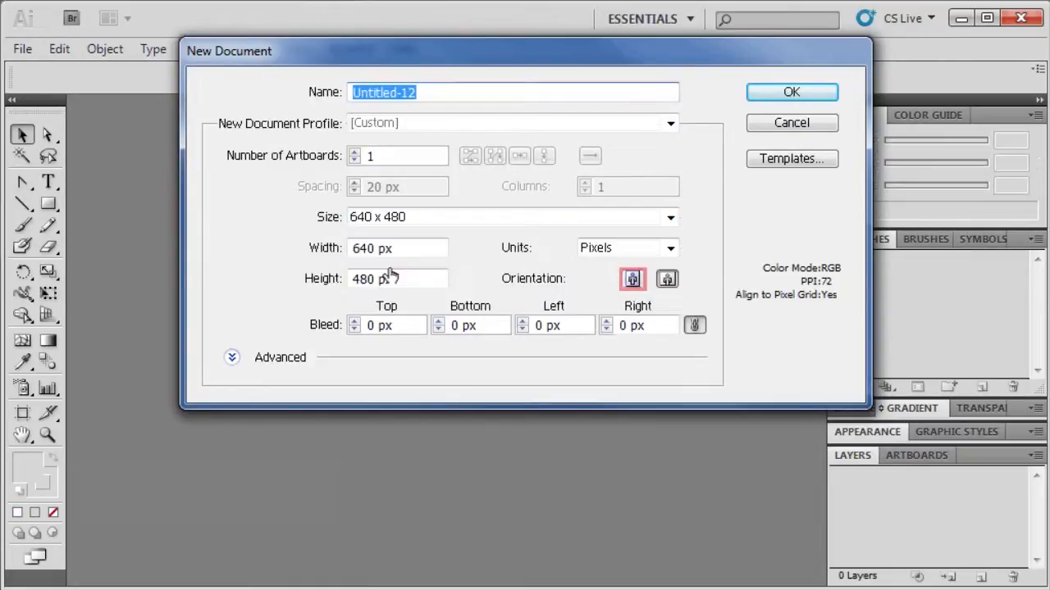
{"action": "left_click", "coordinate": [632, 279]}
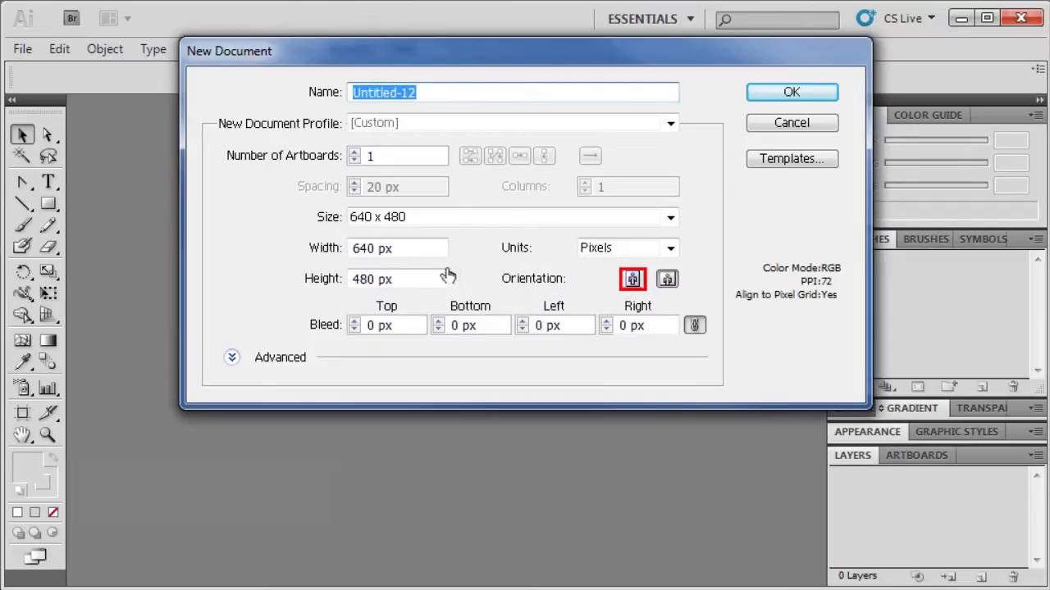
{"action": "left_click", "coordinate": [634, 279]}
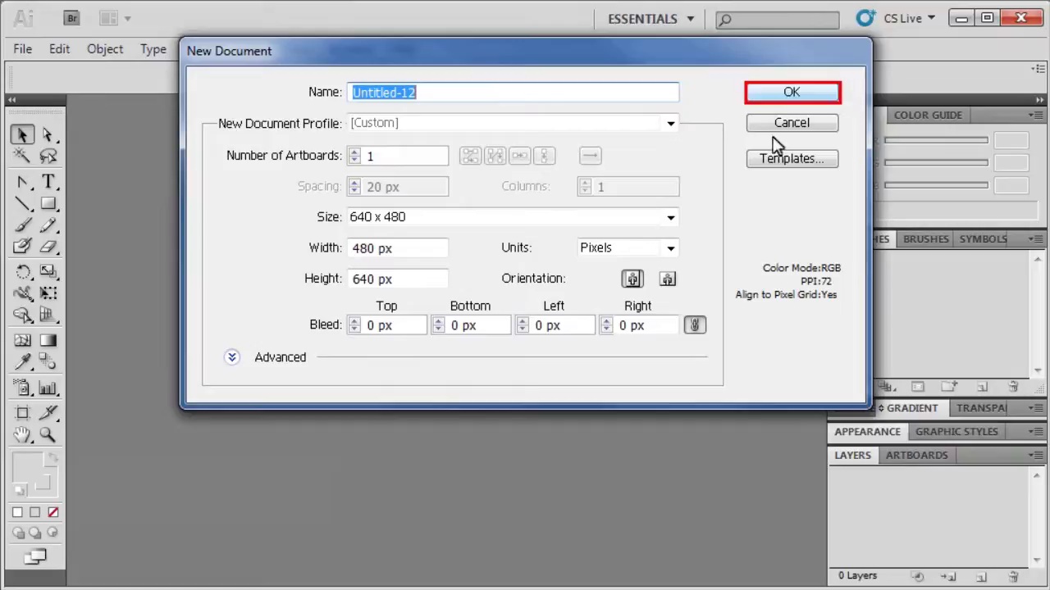
{"action": "left_click", "coordinate": [790, 92]}
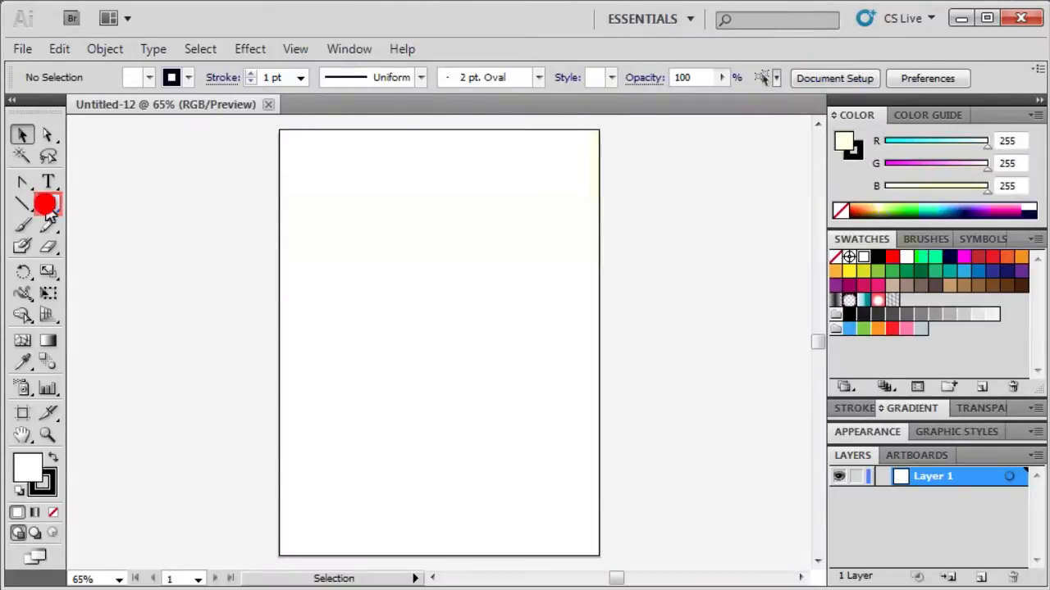
Draw a circle in the upper artboard with the Ellipse Tool and nudge it up and left.
{"action": "left_click", "coordinate": [23, 203]}
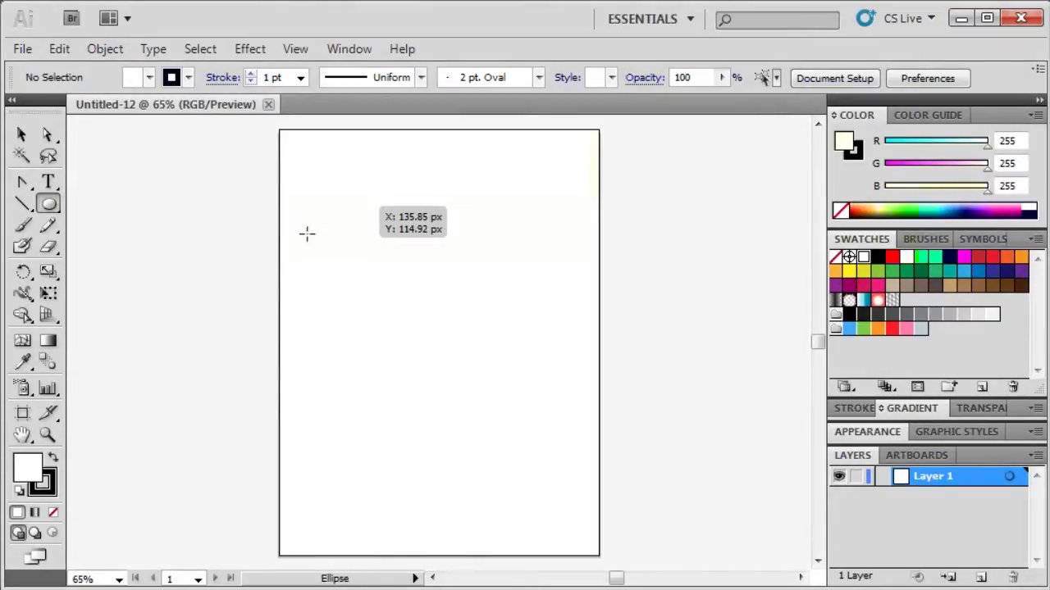
{"action": "mouse_move", "coordinate": [368, 207]}
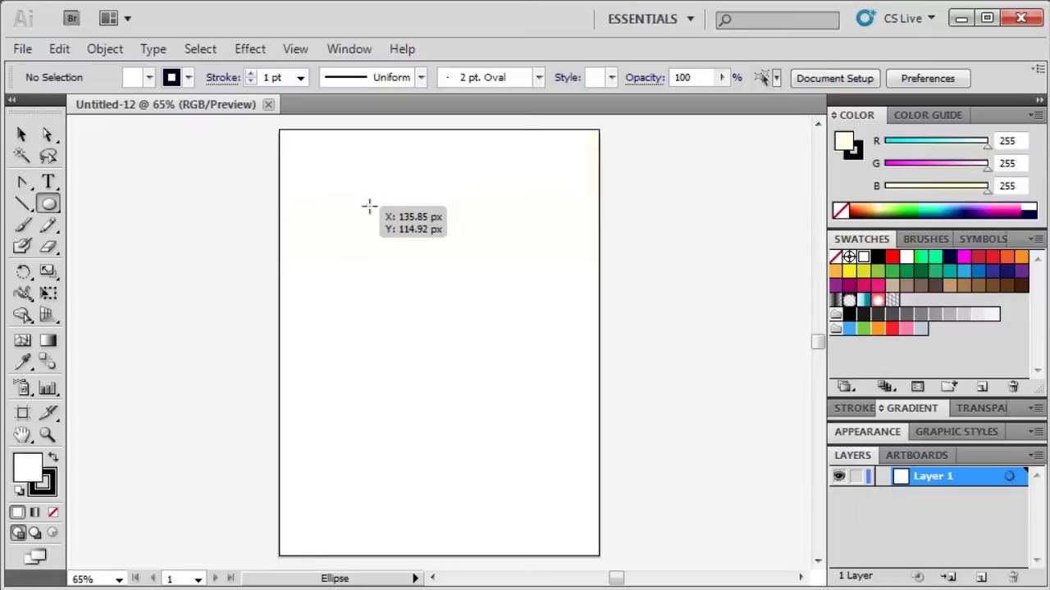
{"action": "left_click_drag", "start_coordinate": [367, 207], "coordinate": [518, 328]}
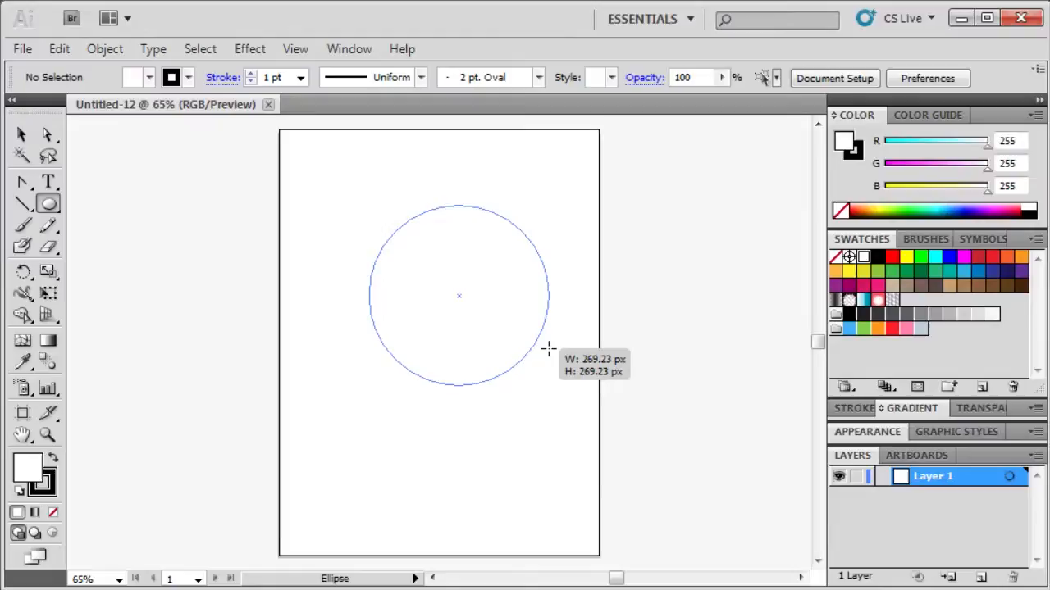
{"action": "left_click_drag", "start_coordinate": [548, 349], "coordinate": [531, 328]}
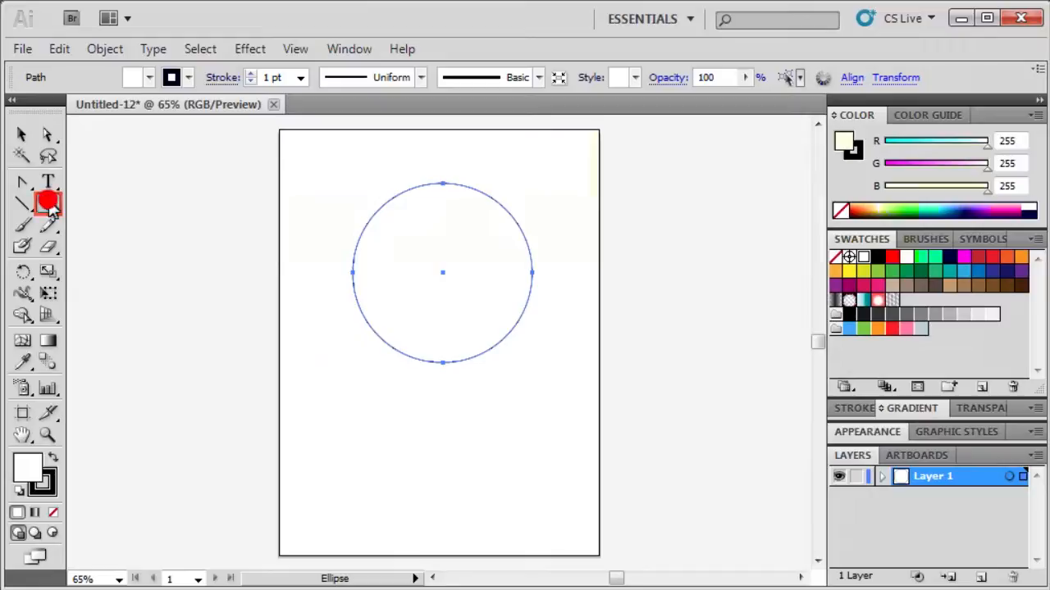
Draw a rectangle from the circle's middle downward, matching the circle's width and adjusting its height.
{"action": "left_click", "coordinate": [47, 204]}
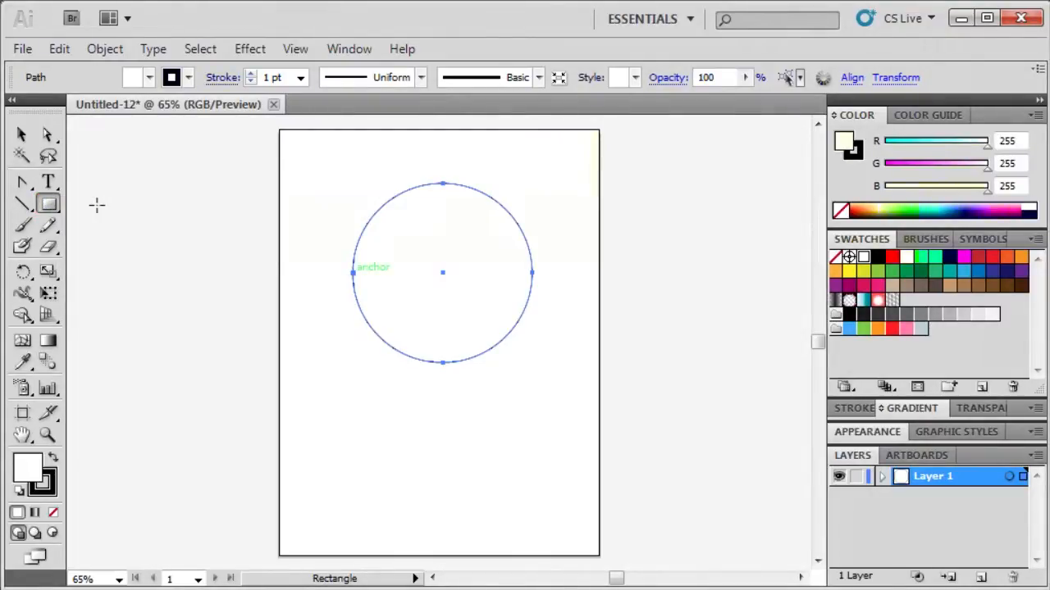
{"action": "left_click", "coordinate": [351, 272]}
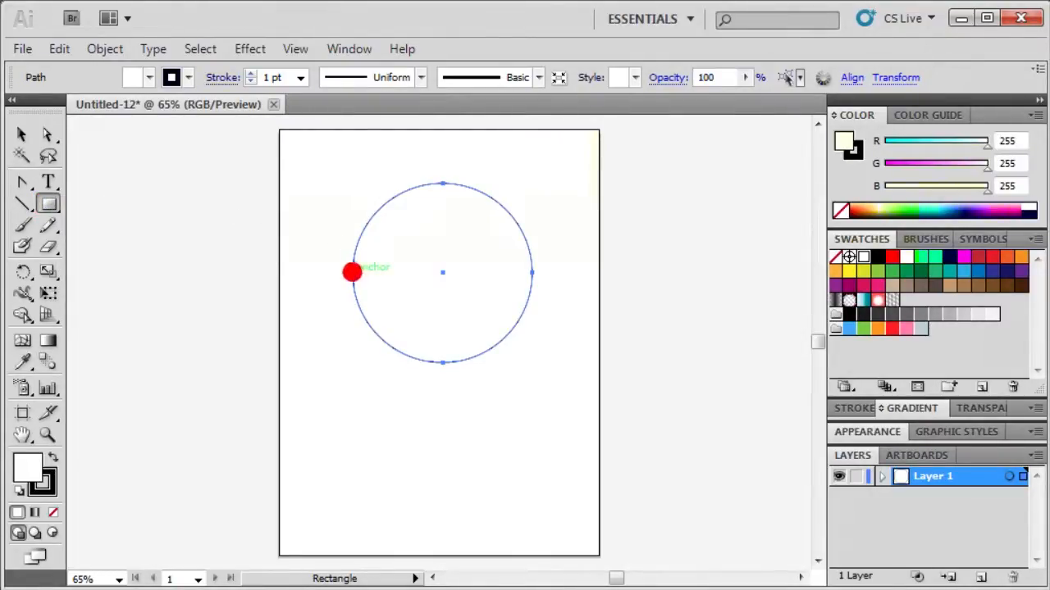
{"action": "left_click_drag", "start_coordinate": [353, 270], "coordinate": [495, 479]}
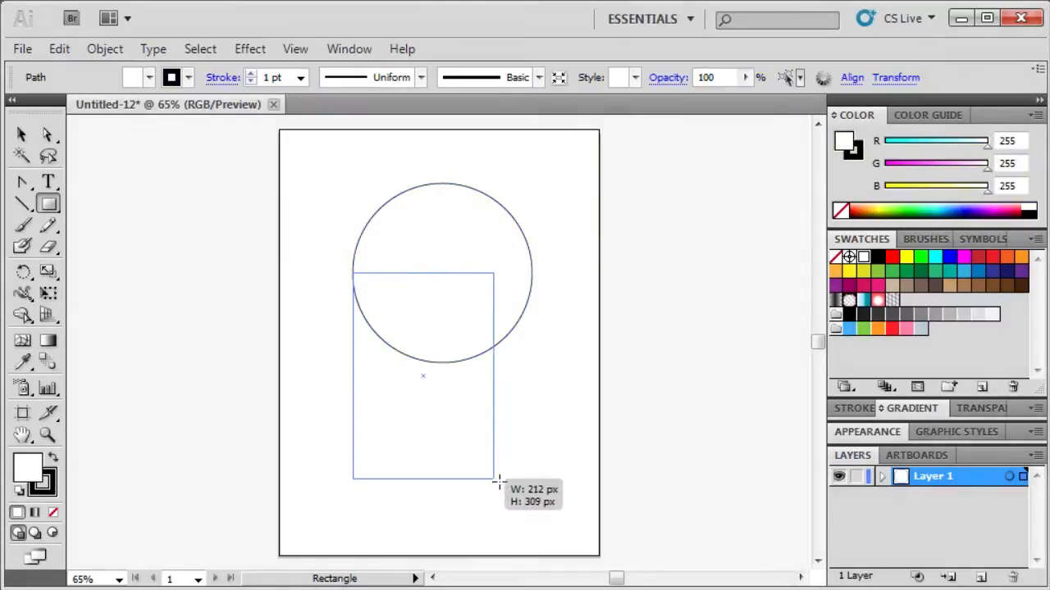
{"action": "left_click_drag", "start_coordinate": [495, 479], "coordinate": [533, 516]}
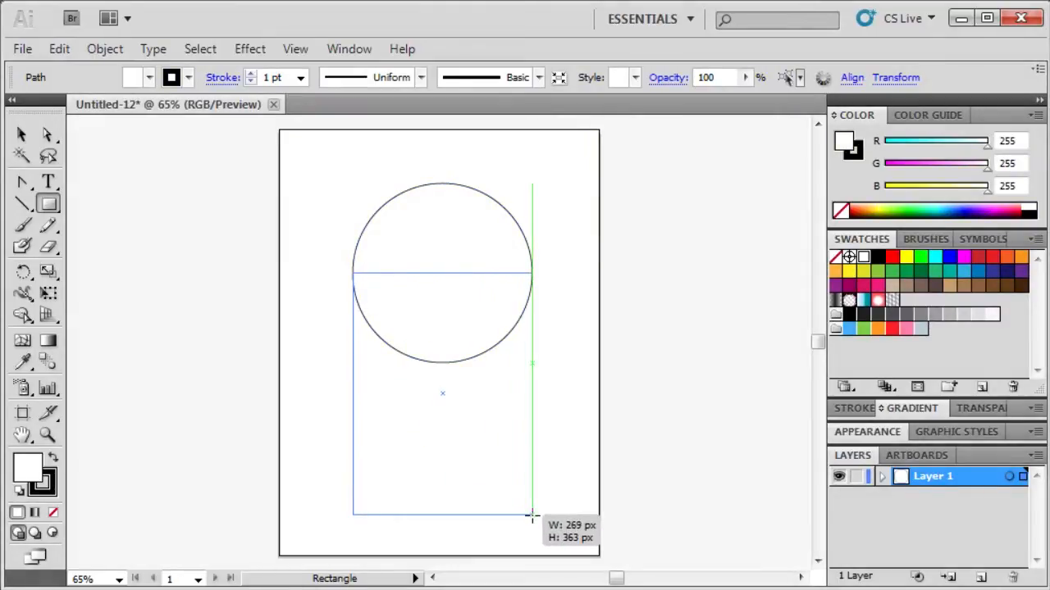
{"action": "left_click_drag", "start_coordinate": [531, 515], "coordinate": [531, 486]}
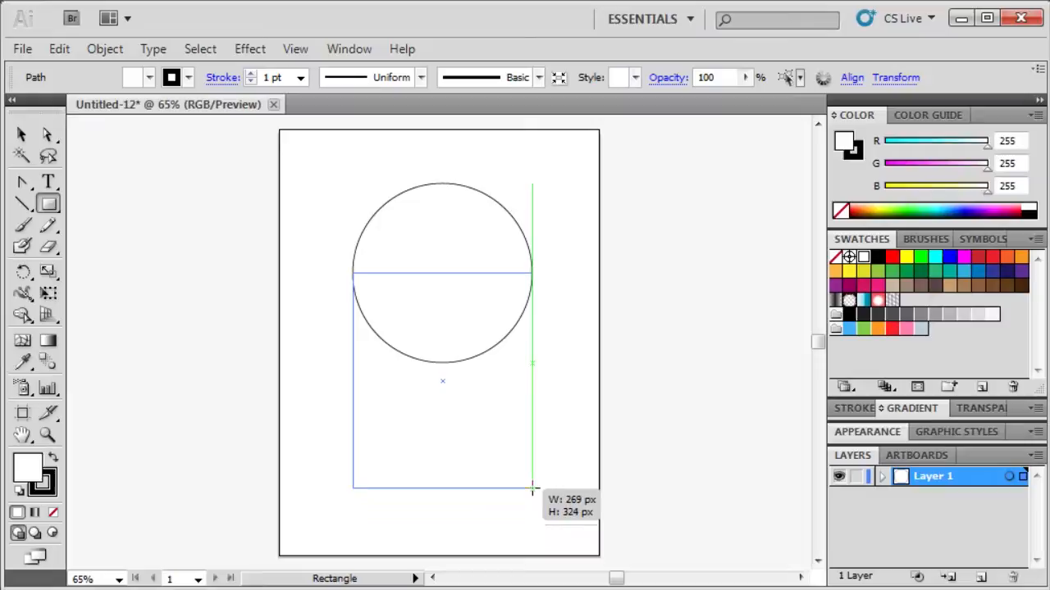
{"action": "left_click_drag", "start_coordinate": [533, 489], "coordinate": [533, 466]}
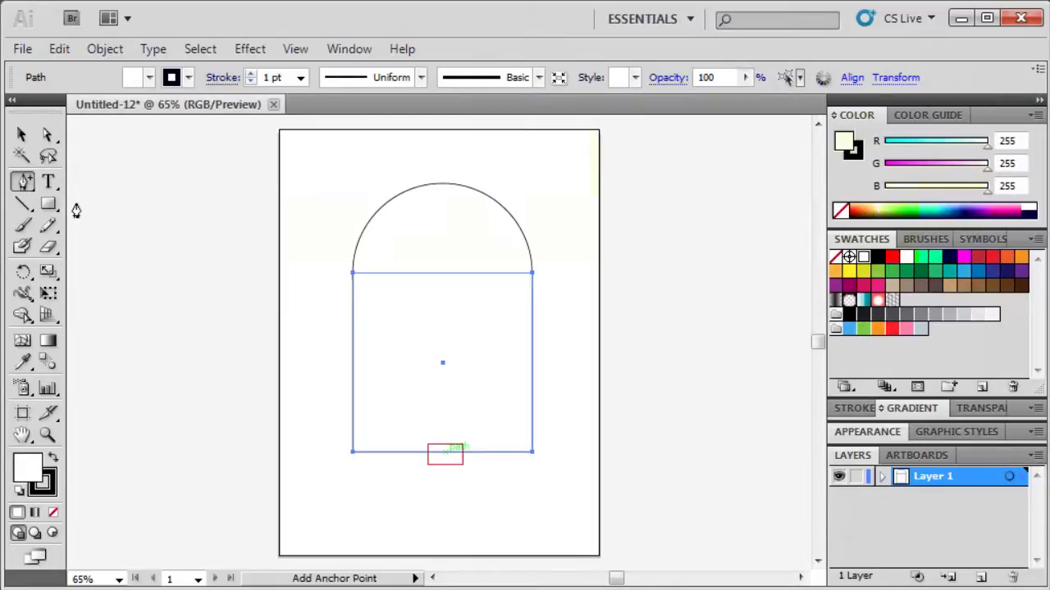
{"action": "mouse_move", "coordinate": [322, 255]}
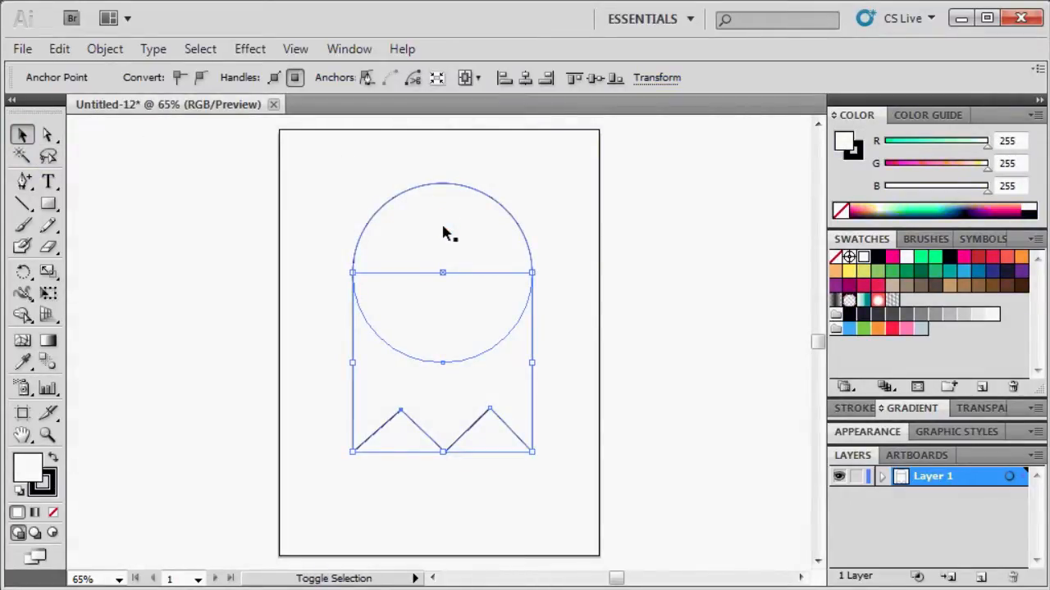
{"action": "mouse_move", "coordinate": [397, 269]}
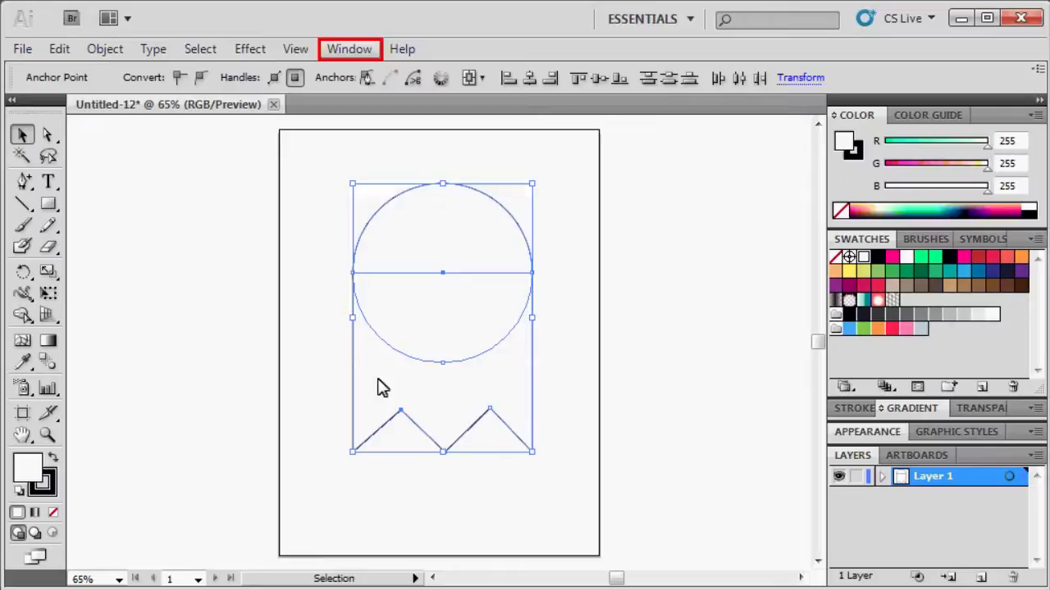
Unite the circle and rectangle into one ghost body using Pathfinder, then close the panel.
{"action": "left_click", "coordinate": [349, 49]}
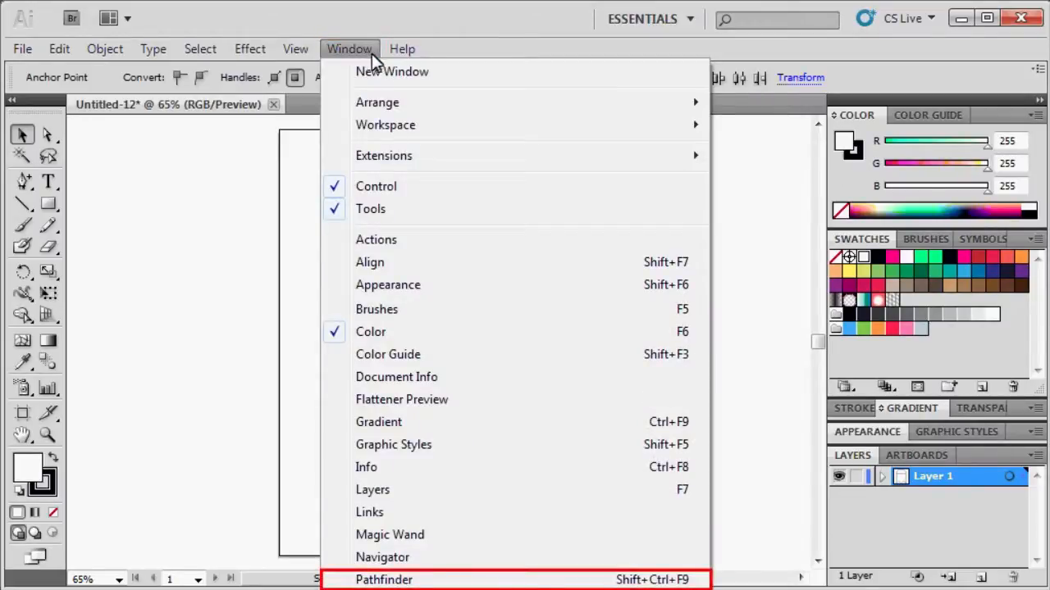
{"action": "left_click", "coordinate": [384, 581]}
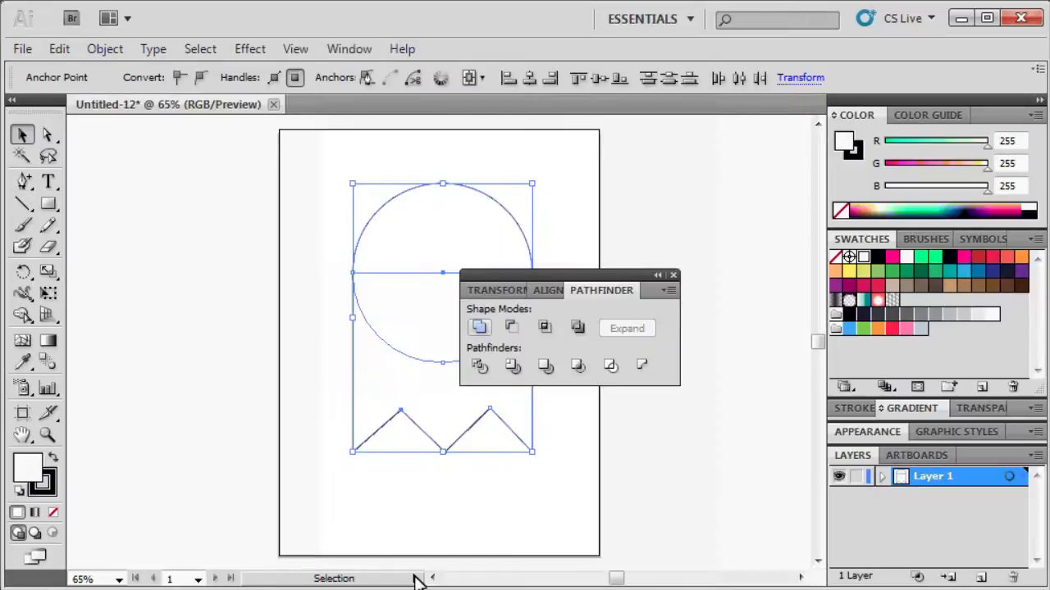
{"action": "left_click", "coordinate": [479, 328]}
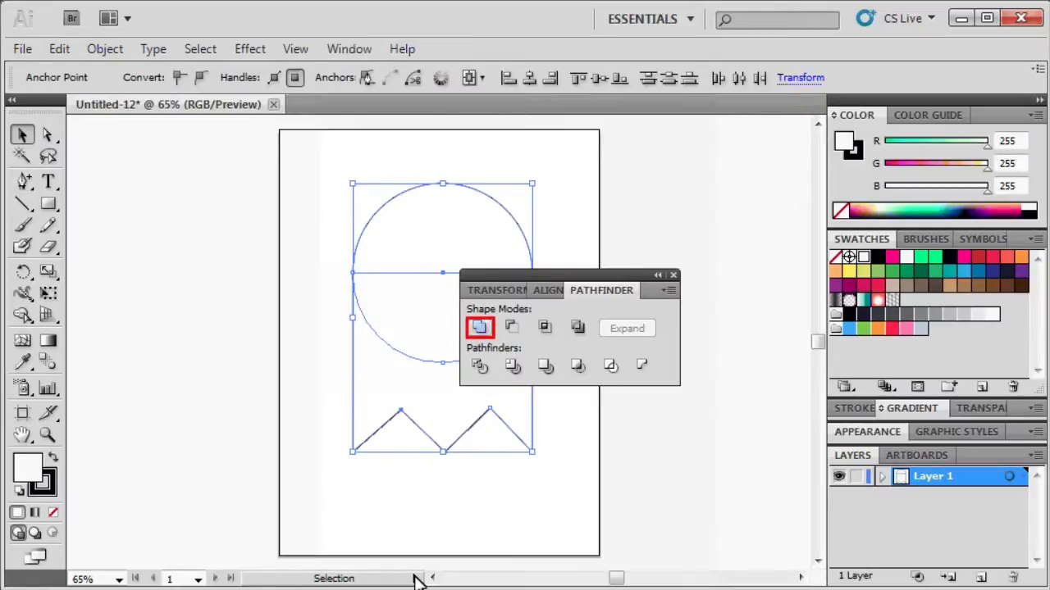
{"action": "mouse_move", "coordinate": [484, 354]}
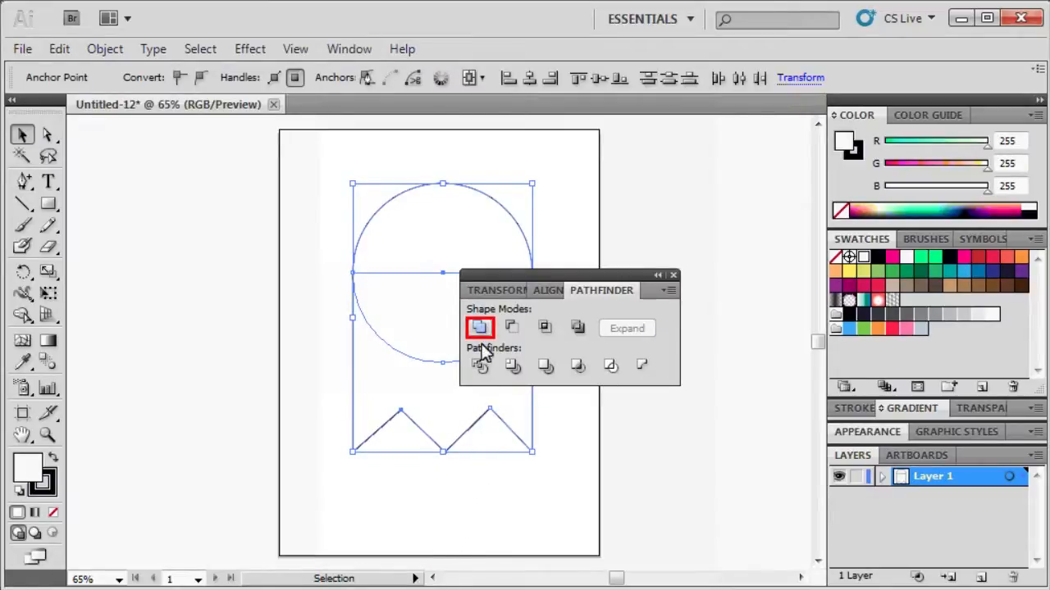
{"action": "left_click", "coordinate": [479, 328]}
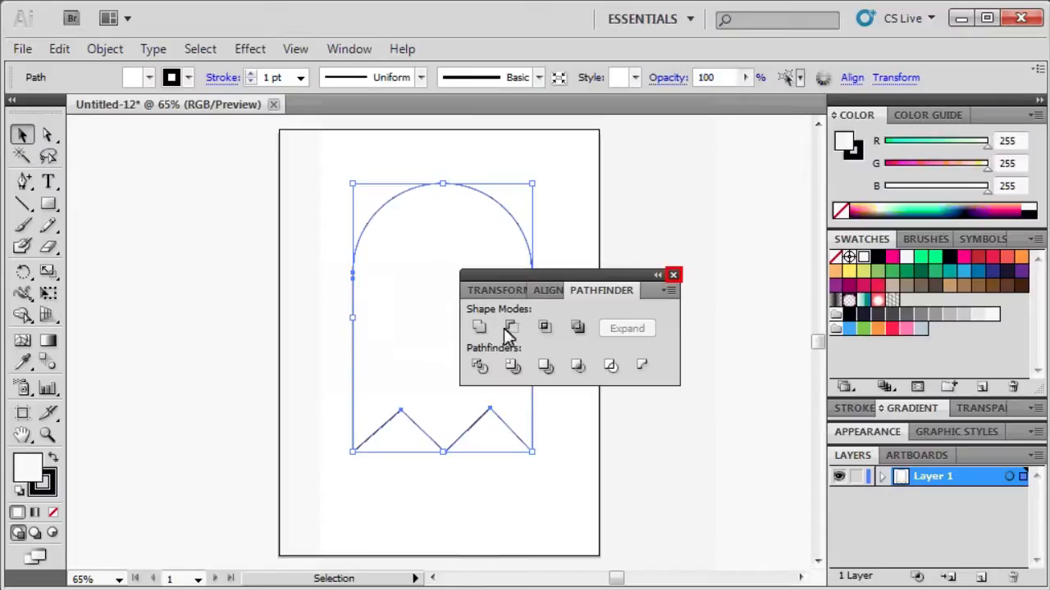
{"action": "left_click", "coordinate": [672, 276]}
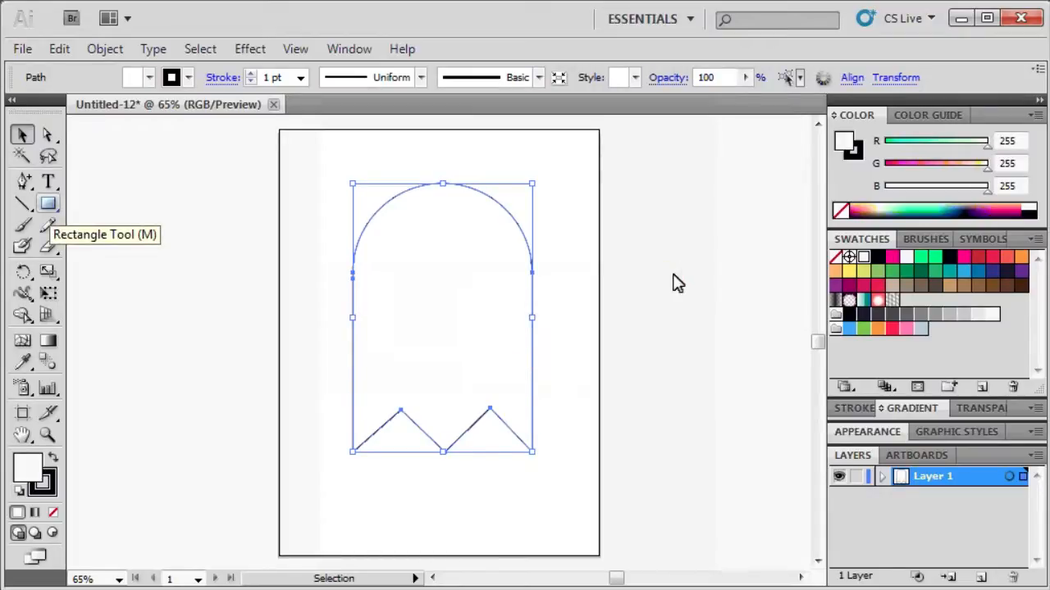
Draw a small eye circle in the ghost's head with the Ellipse Tool.
{"action": "left_click", "coordinate": [47, 204]}
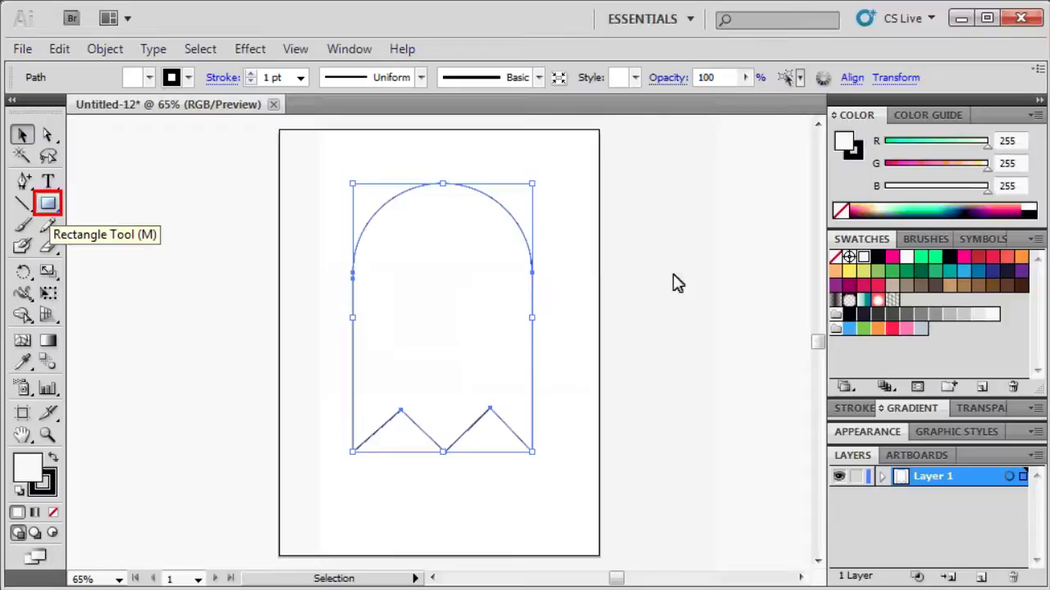
{"action": "left_click", "coordinate": [47, 204]}
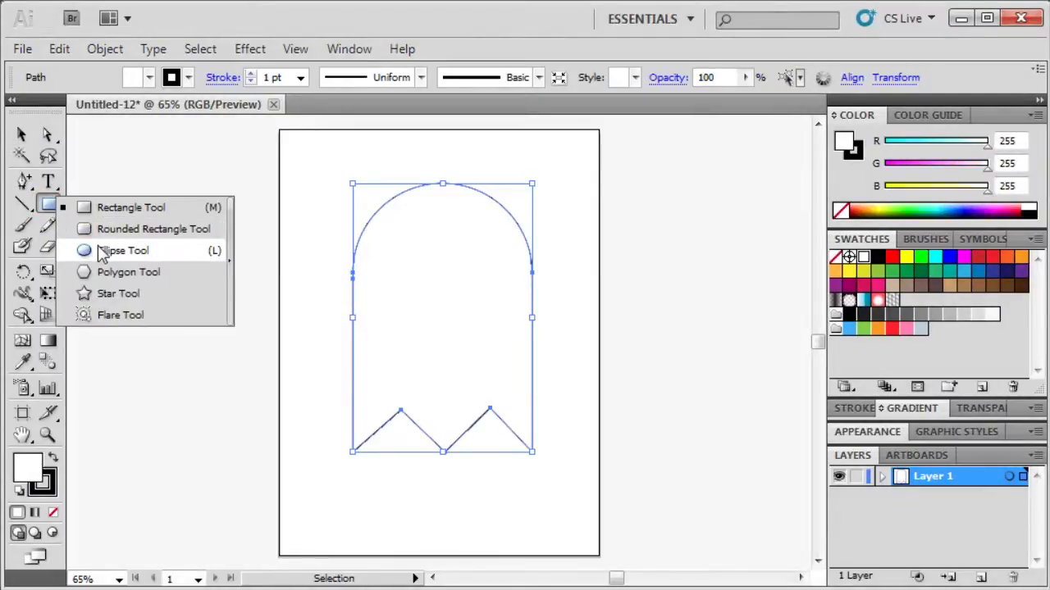
{"action": "left_click", "coordinate": [124, 249]}
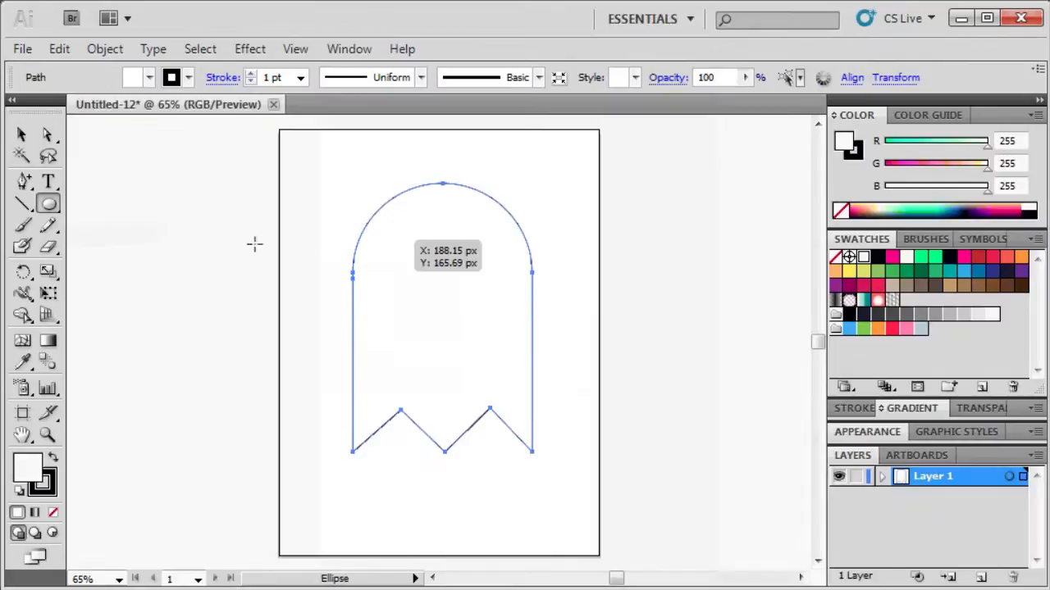
{"action": "left_click_drag", "start_coordinate": [427, 262], "coordinate": [442, 295]}
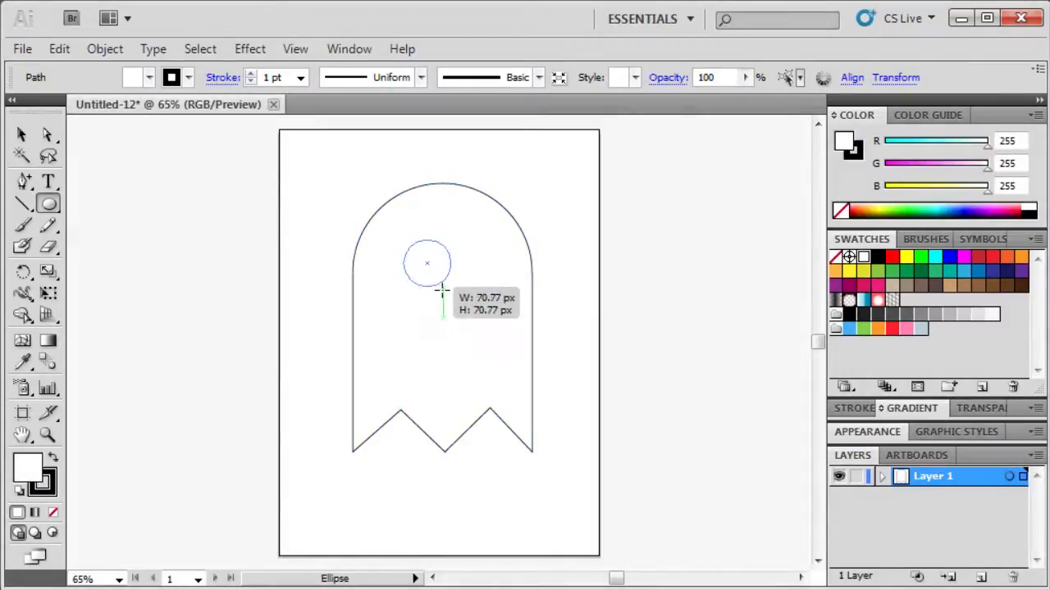
{"action": "left_click_drag", "start_coordinate": [427, 263], "coordinate": [430, 292]}
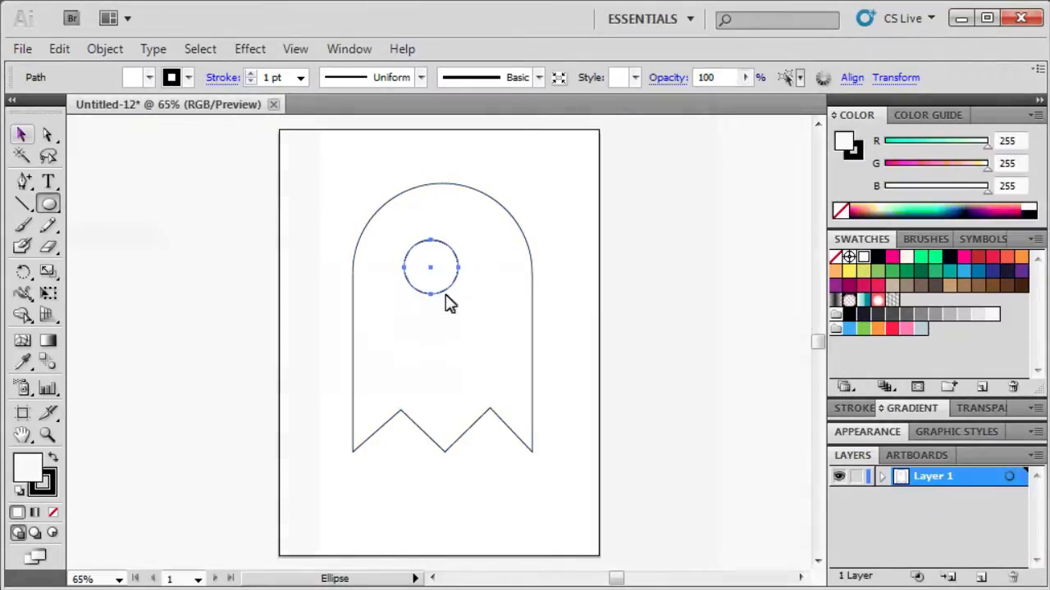
Select the eye circle, copy it and paste the copy in front.
{"action": "left_click", "coordinate": [23, 135]}
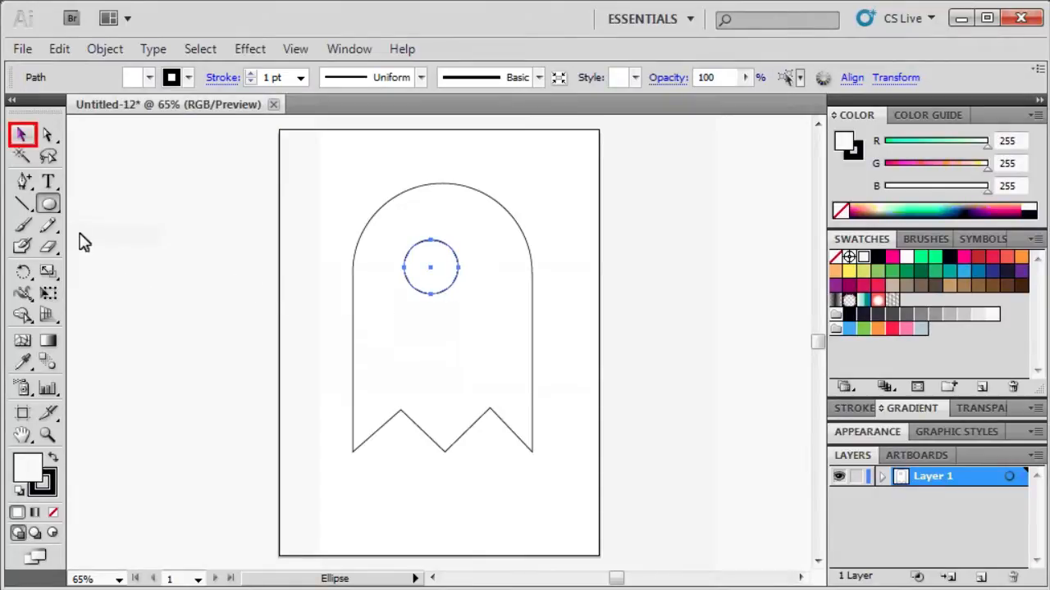
{"action": "left_click", "coordinate": [23, 134]}
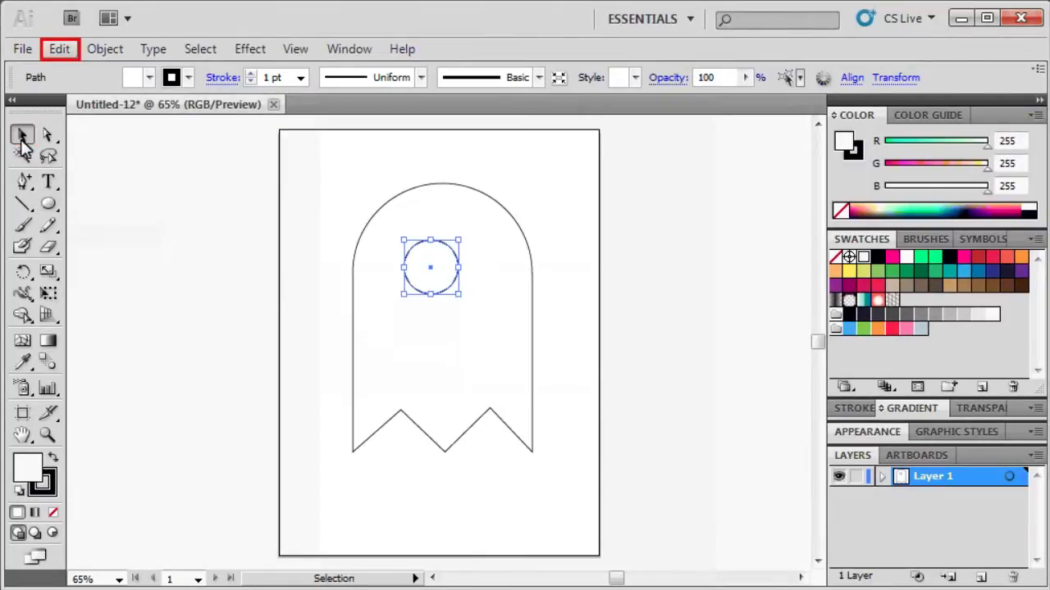
{"action": "left_click", "coordinate": [59, 49]}
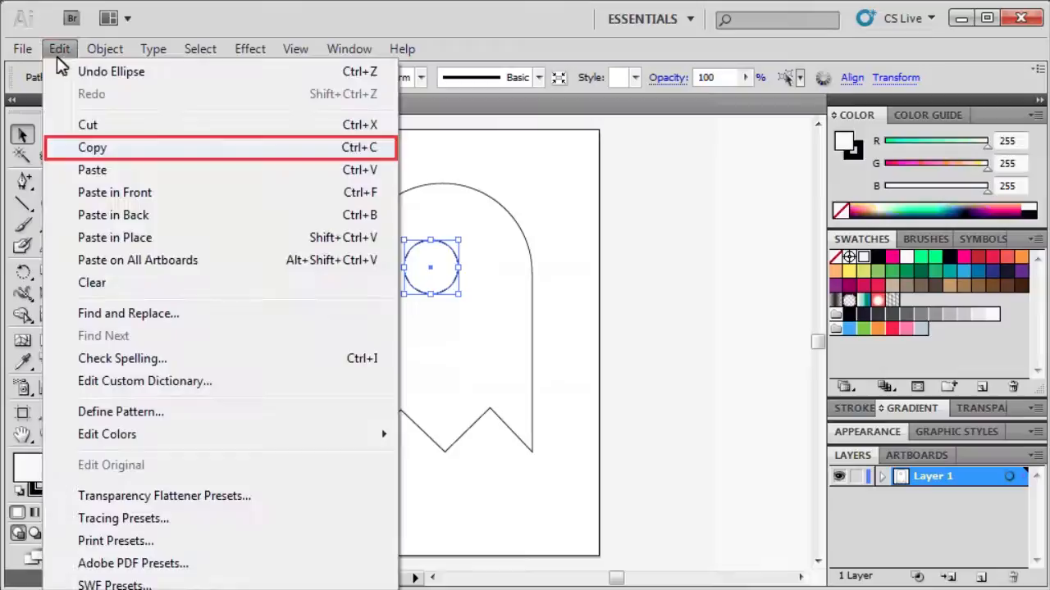
{"action": "left_click", "coordinate": [92, 147]}
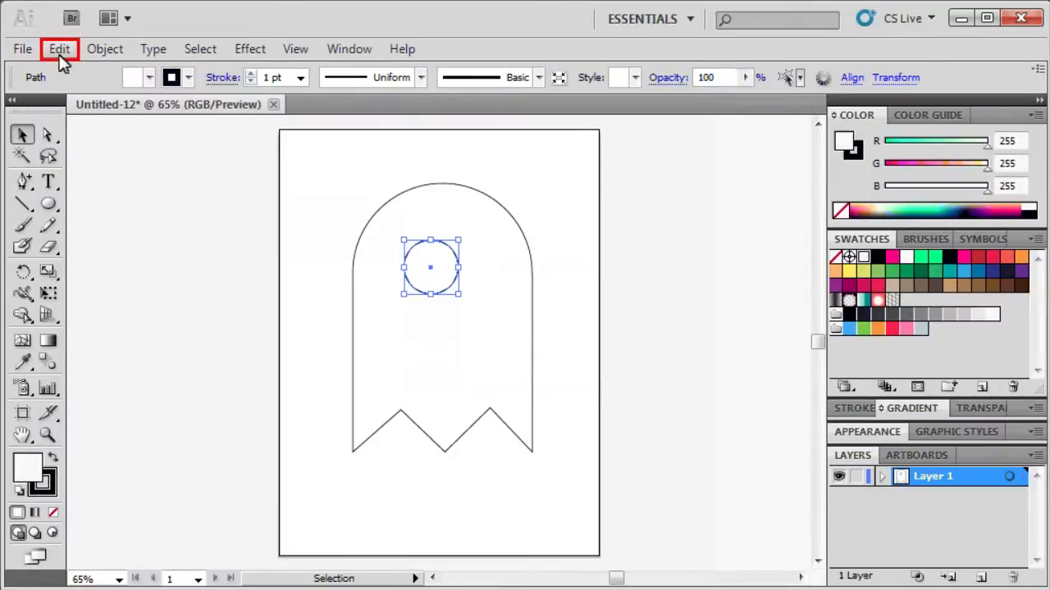
{"action": "left_click", "coordinate": [59, 49]}
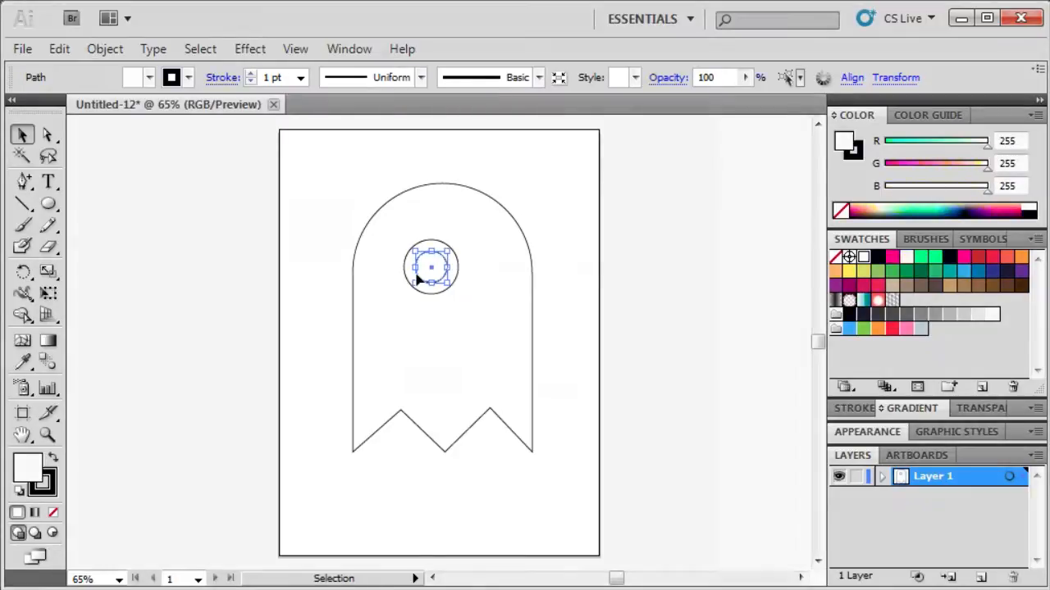
Shrink the copy into a pupil, shift it right and fill it black (000000).
{"action": "left_click_drag", "start_coordinate": [430, 265], "coordinate": [439, 266]}
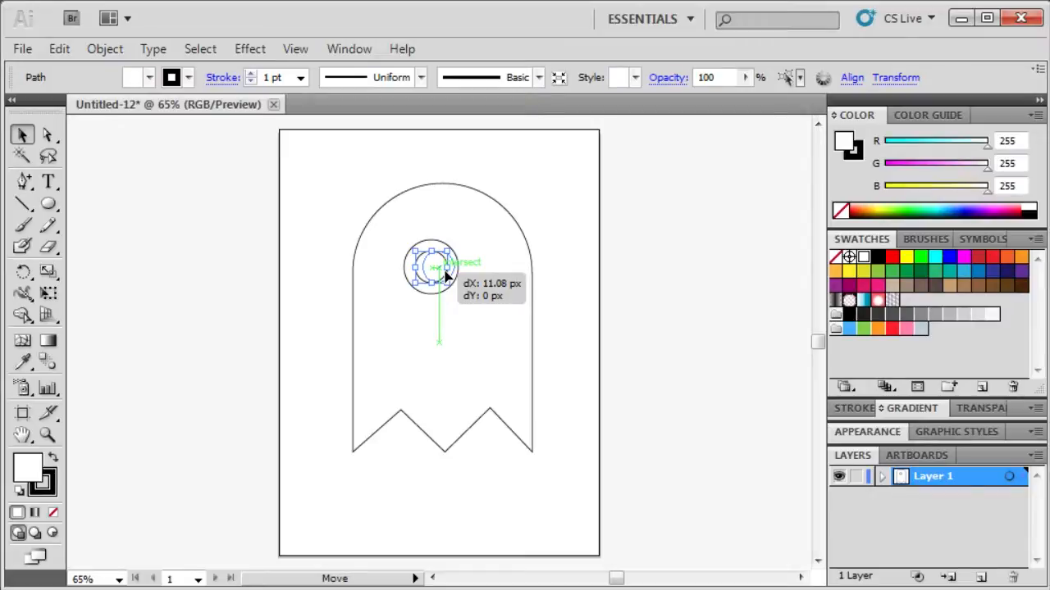
{"action": "left_click_drag", "start_coordinate": [433, 277], "coordinate": [437, 269]}
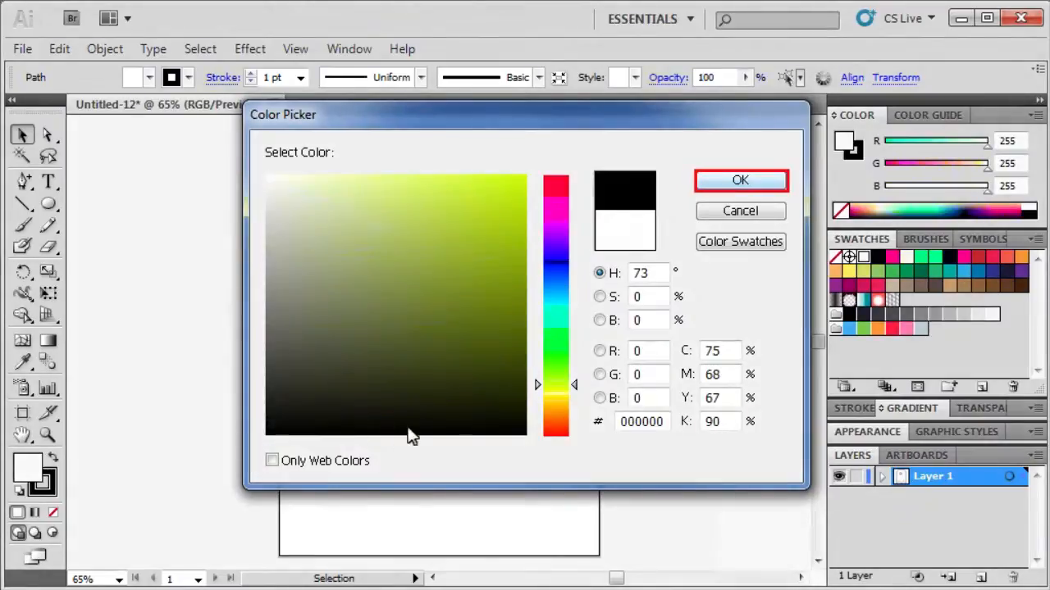
{"action": "left_click", "coordinate": [738, 180]}
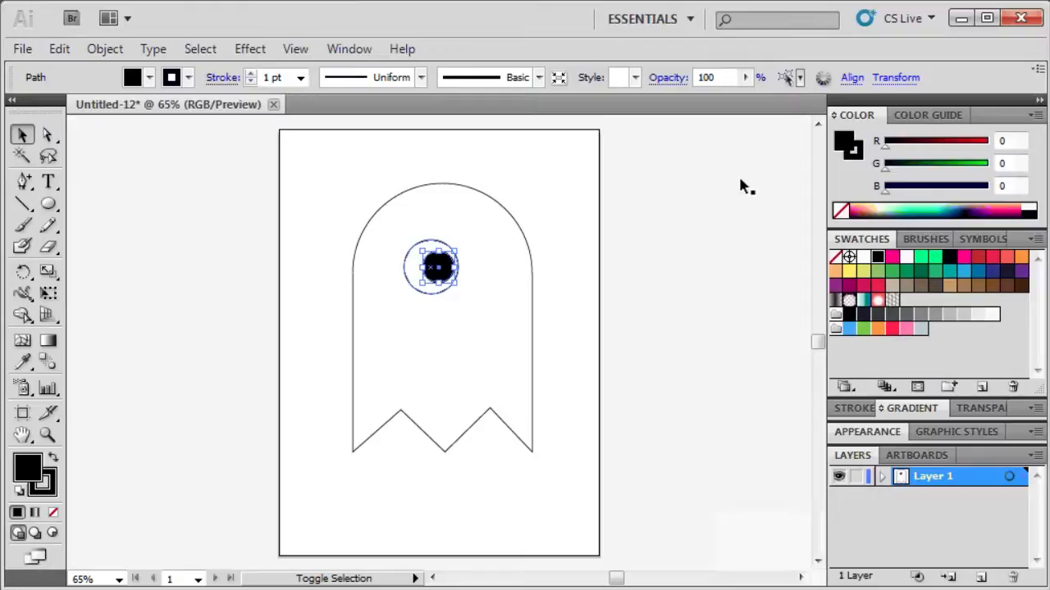
{"action": "mouse_move", "coordinate": [413, 272]}
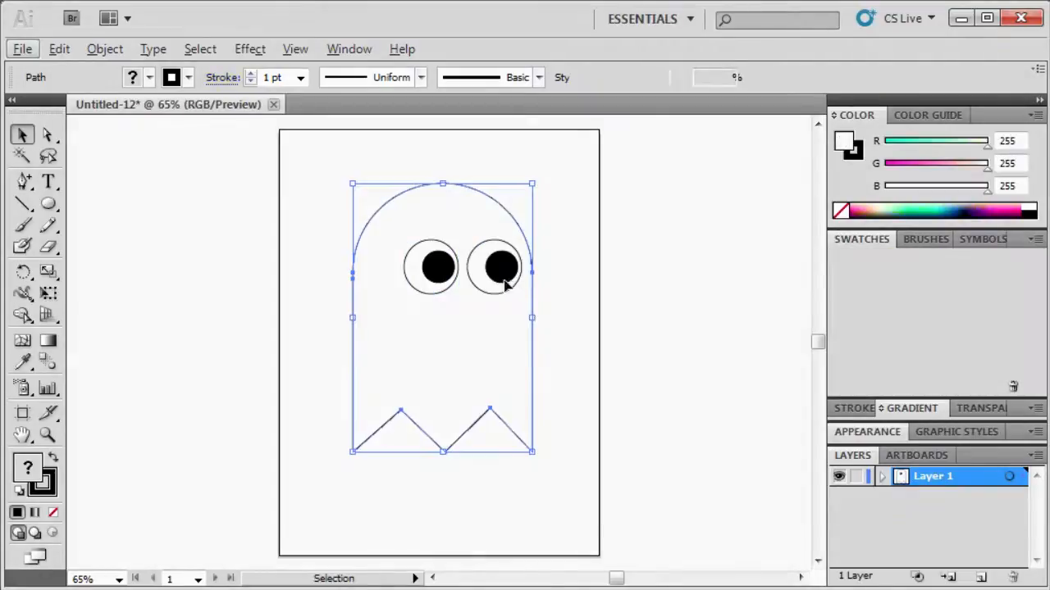
Select the ghost body and show its Fill swatches in the Control bar.
{"action": "left_click", "coordinate": [136, 77]}
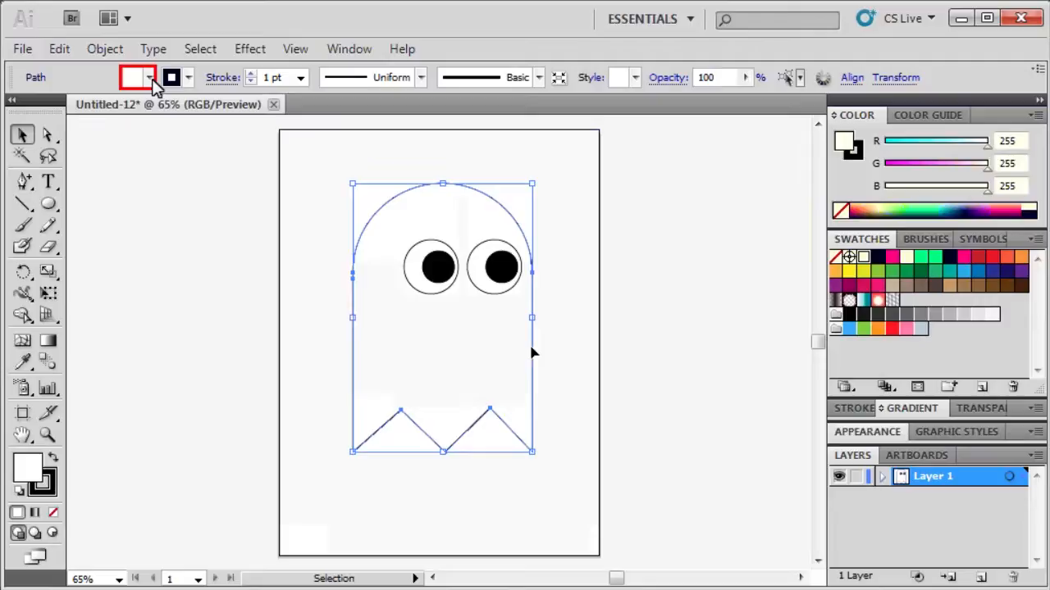
{"action": "left_click", "coordinate": [138, 77]}
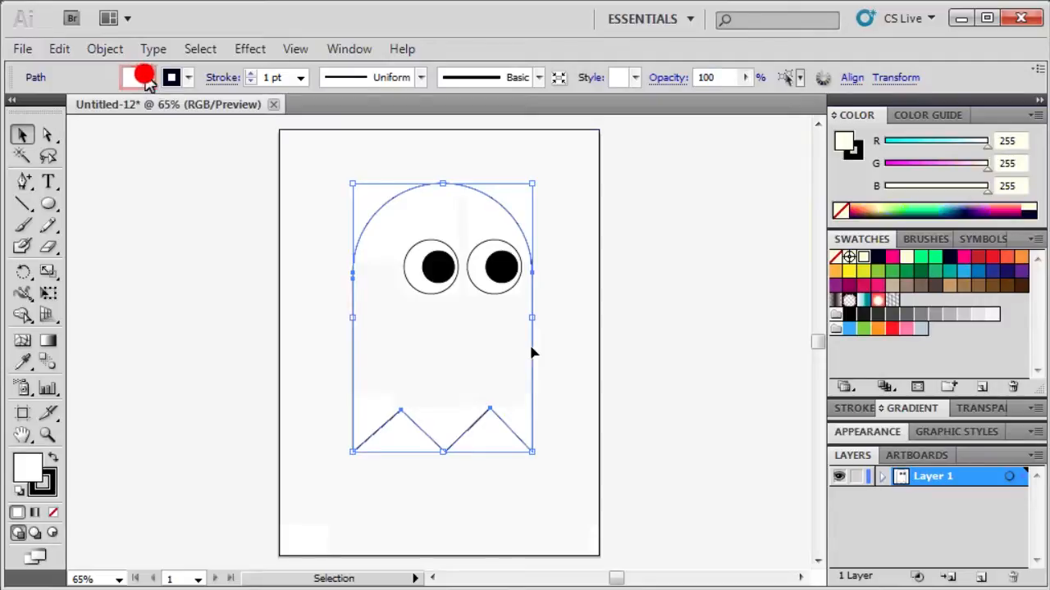
{"action": "left_click", "coordinate": [135, 77]}
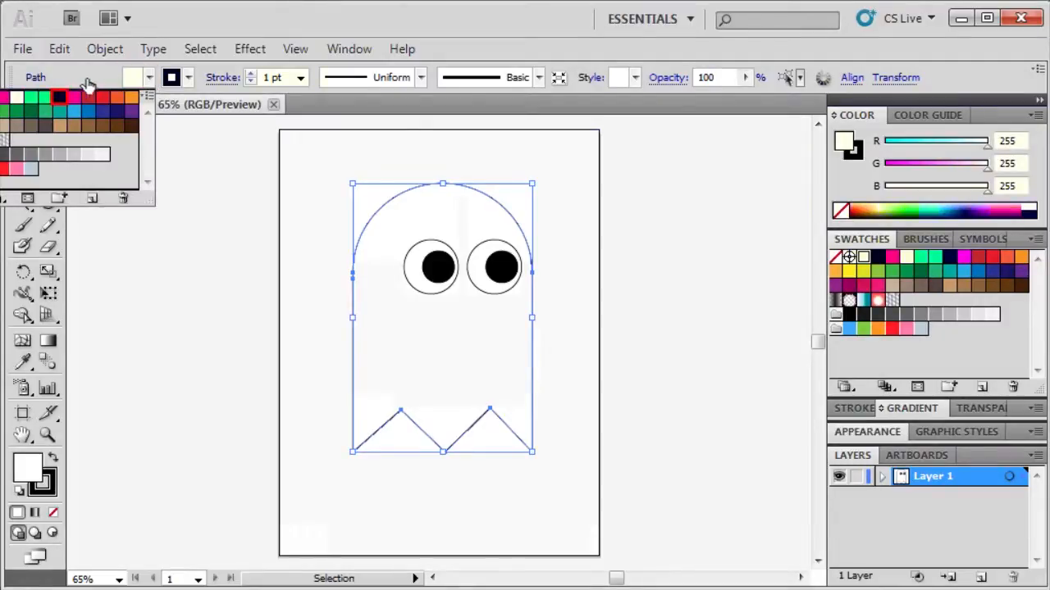